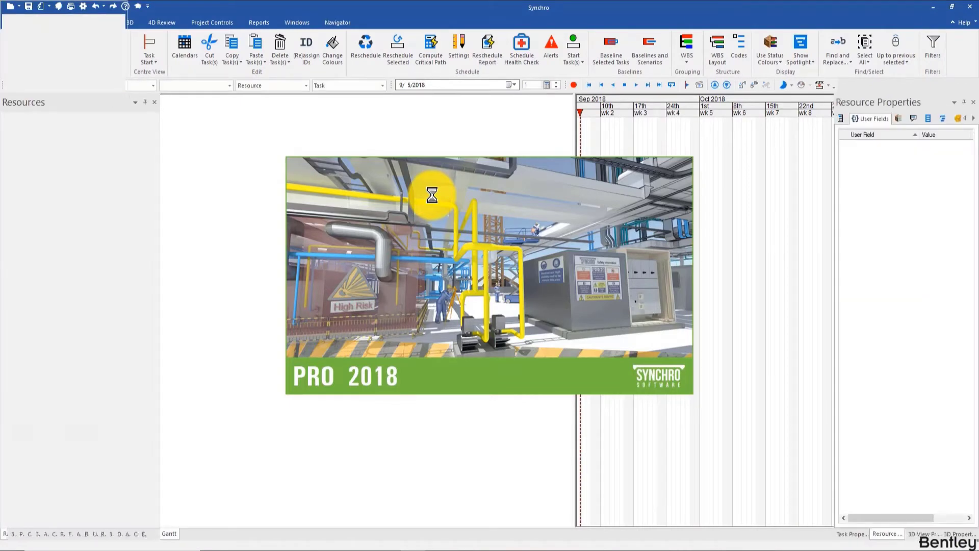
Load the Session 05 - Start.sp project in Synchro Pro.
left_click(44, 22)
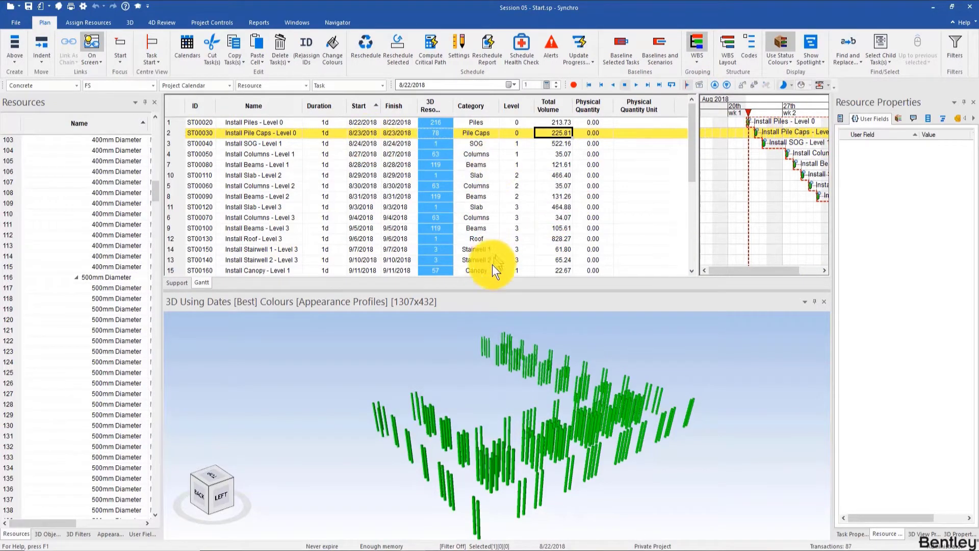
Resize the panes, view Customise Columns from the header and cancel it without changes.
left_click_drag(494, 273, 494, 288)
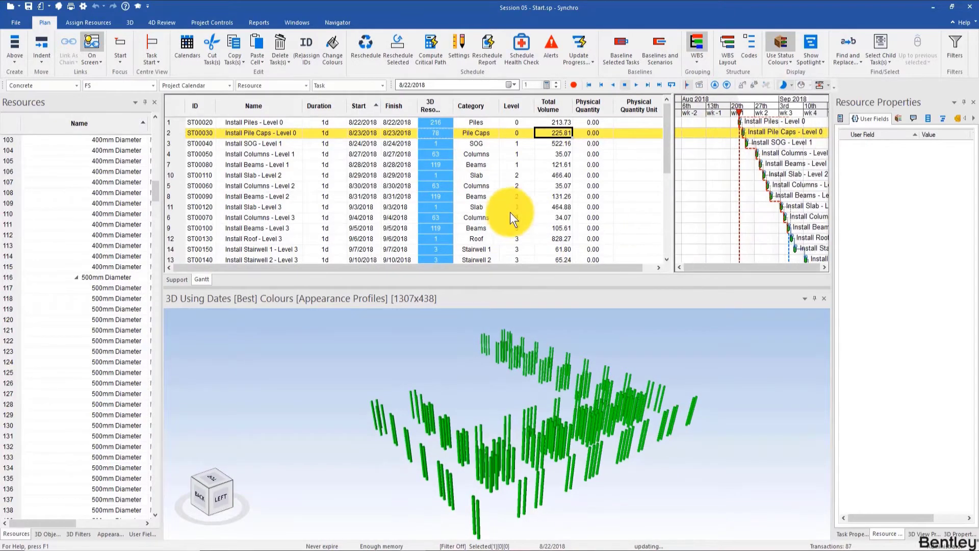
right_click(639, 105)
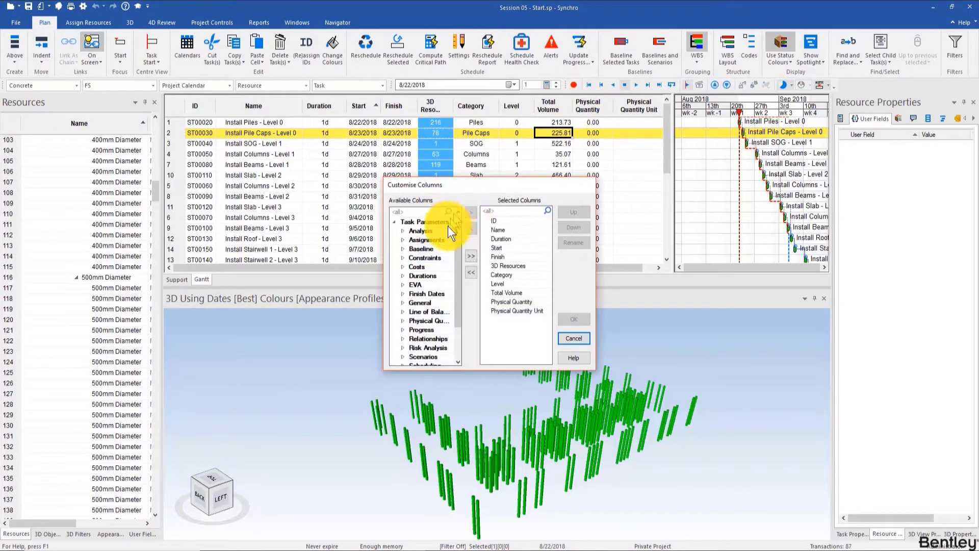
left_click(573, 338)
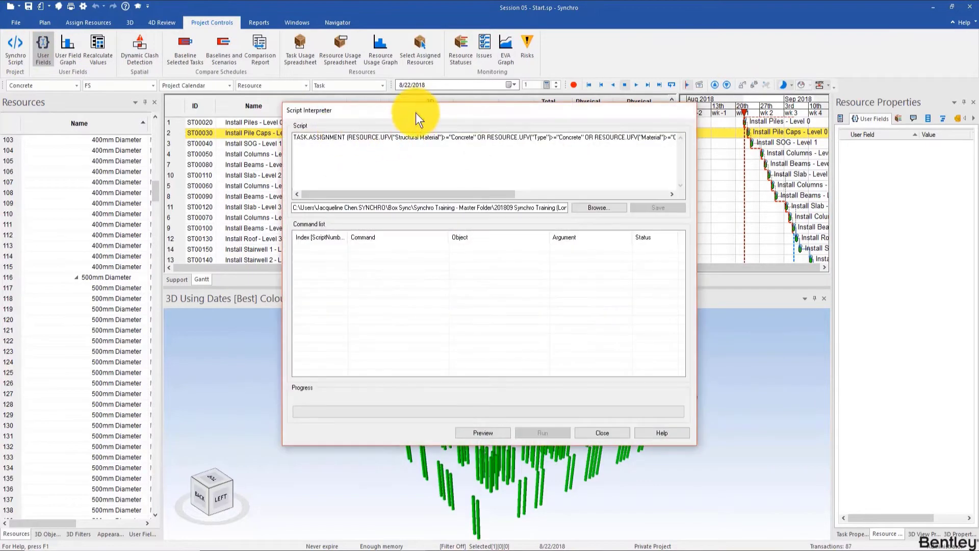
Load the SET_PROPERTY physical volume script and highlight its unit and Total Volume part.
left_click(598, 207)
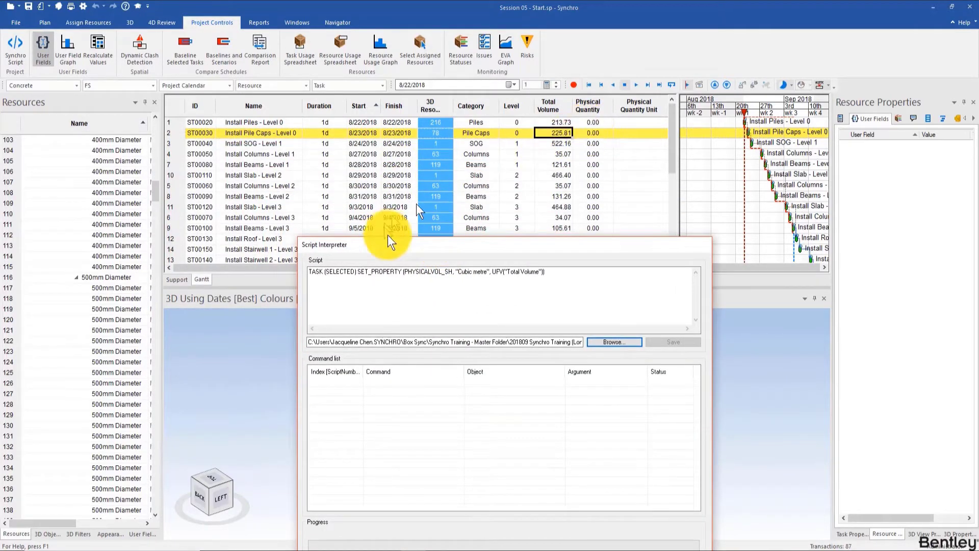
mouse_move(415, 265)
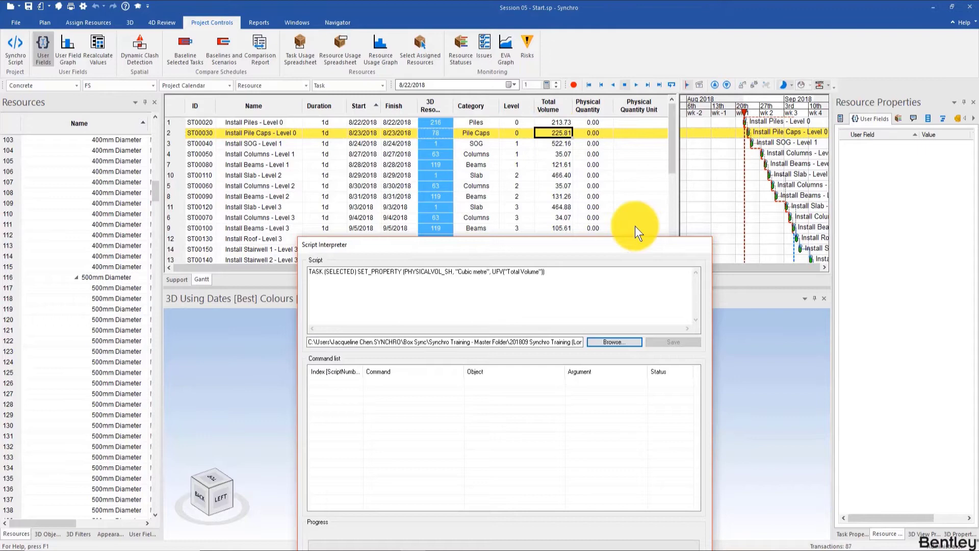
mouse_move(562, 263)
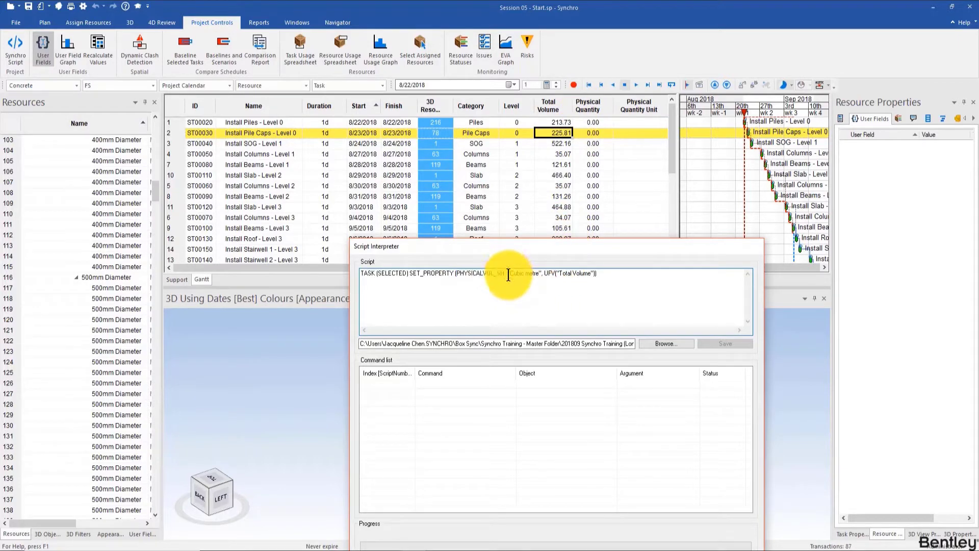
double_click(523, 273)
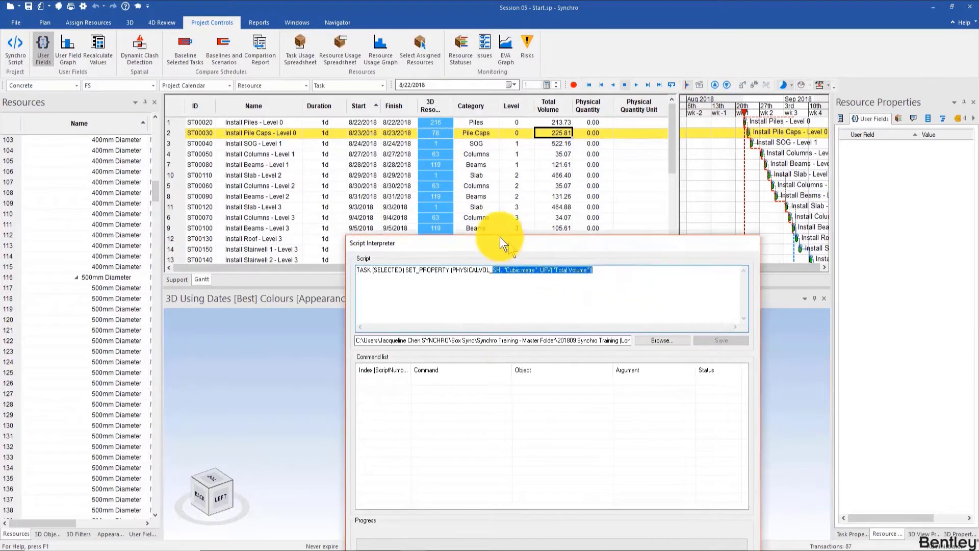
left_click_drag(503, 242, 551, 243)
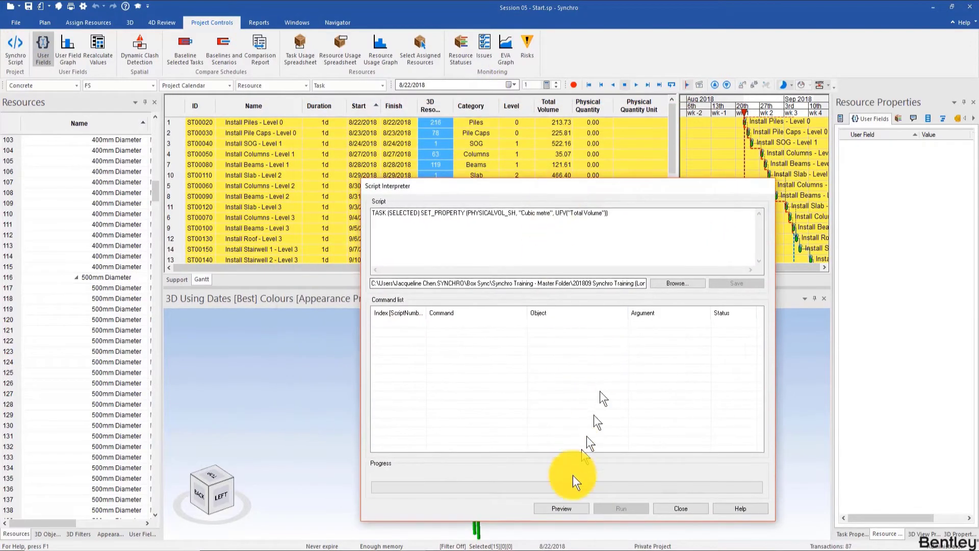
Preview and run the script filling Physical Quantity from Total Volume, then close the interpreter.
left_click(561, 508)
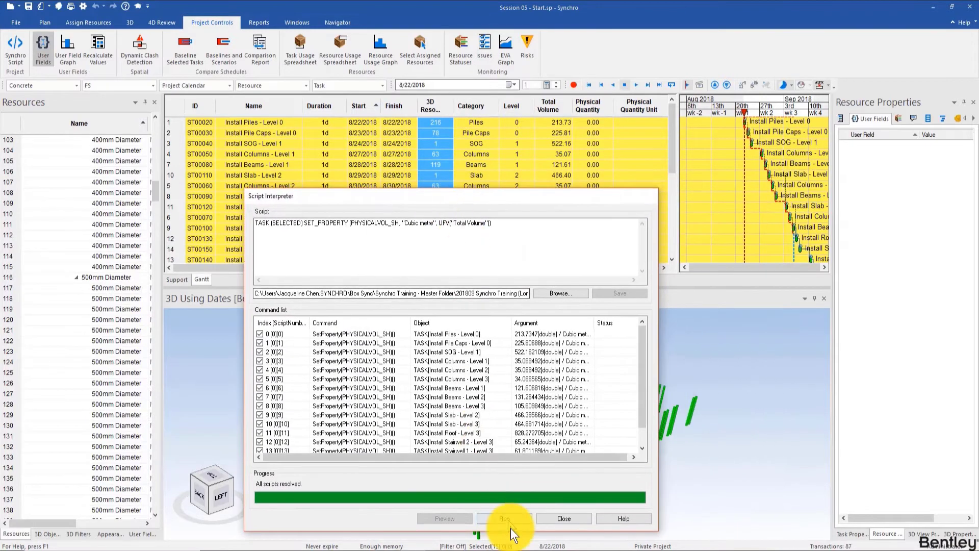
left_click(503, 518)
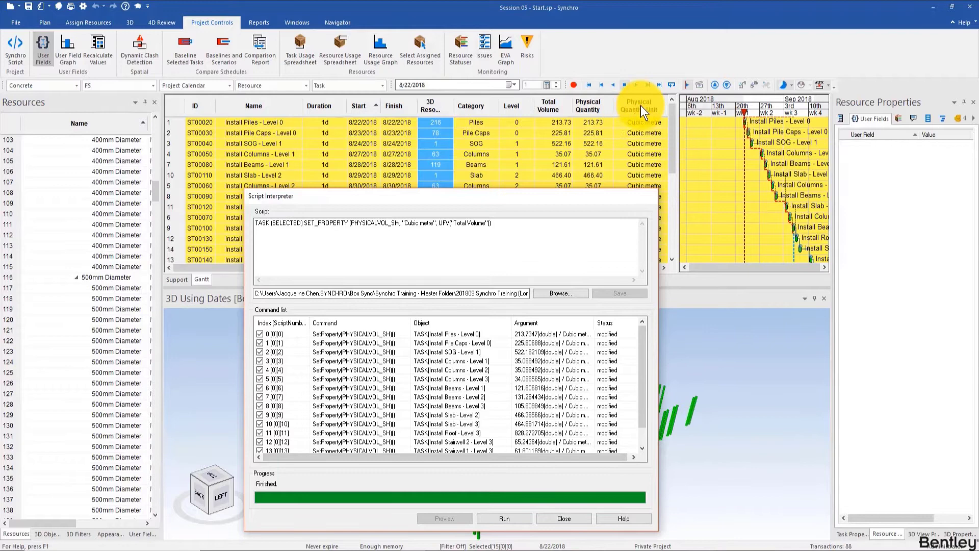
mouse_move(636, 118)
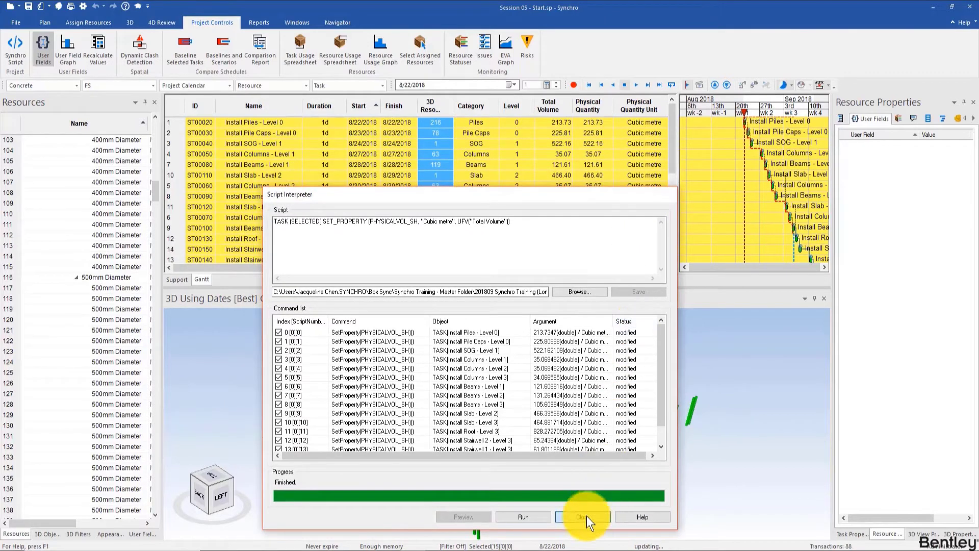
left_click(583, 516)
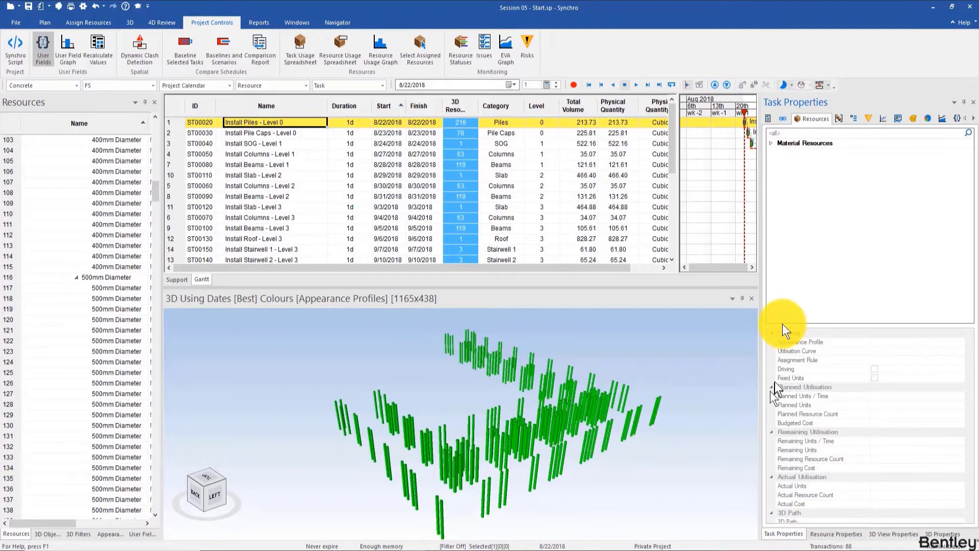
Set the selected tasks' Duration Type to Physical Quantity Dependent in General properties.
left_click(784, 118)
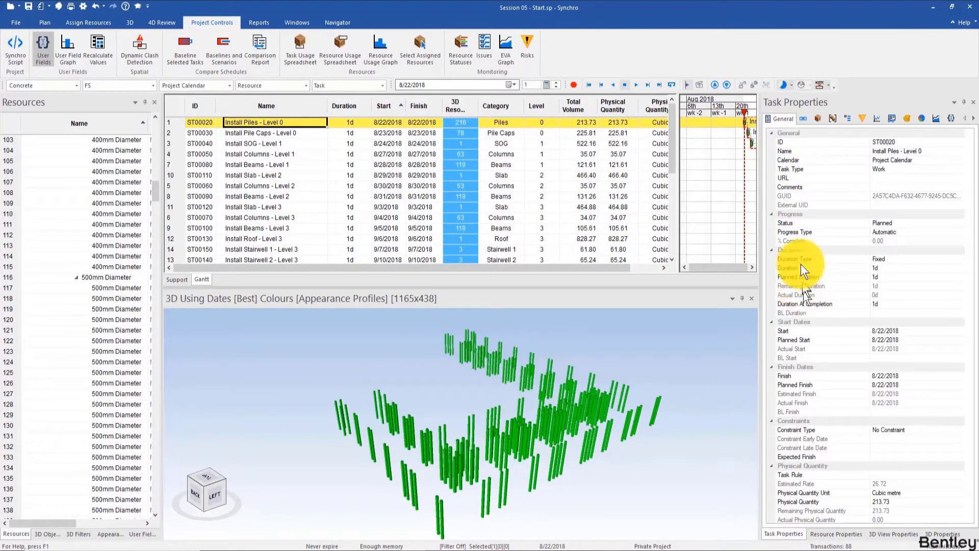
left_click(800, 258)
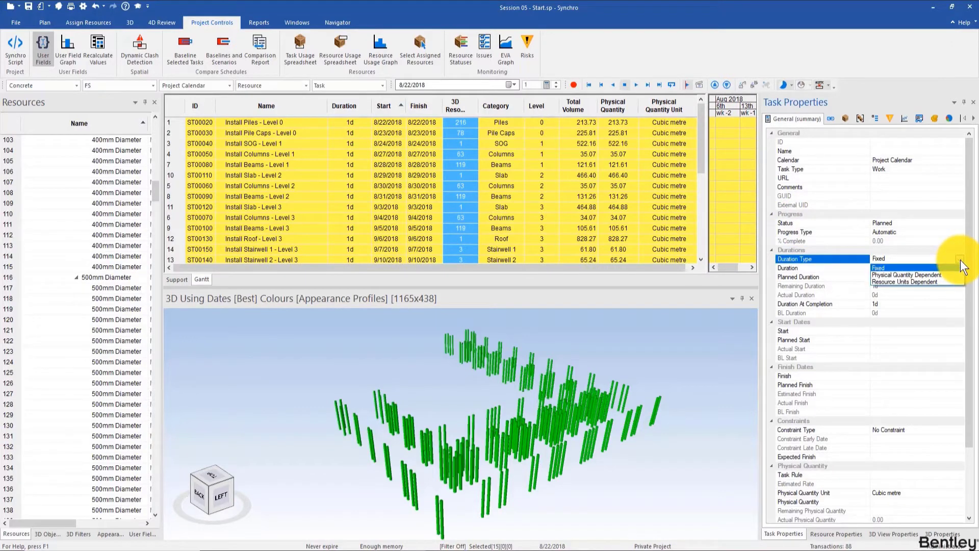
left_click(907, 274)
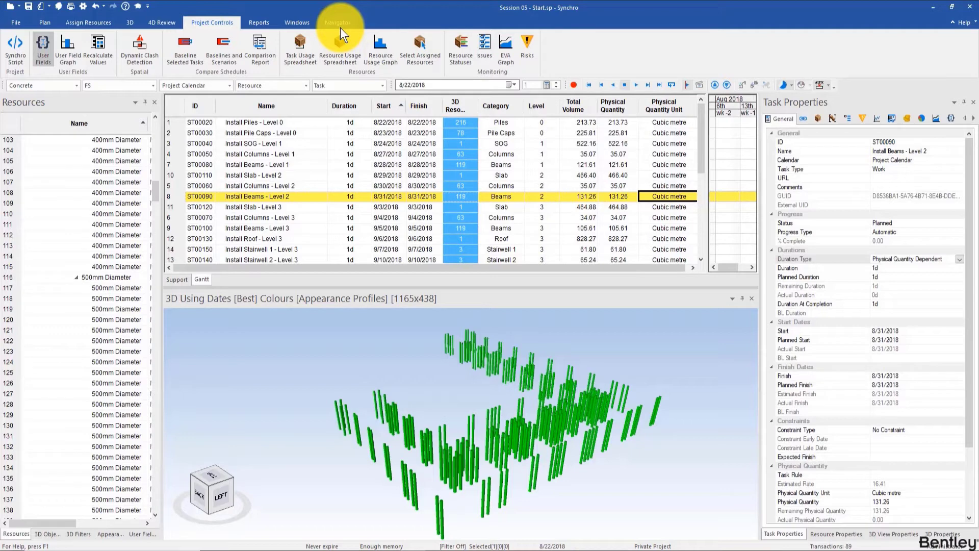
Check the Navigator menu, then open the Rules window from the Windows menu.
left_click(338, 21)
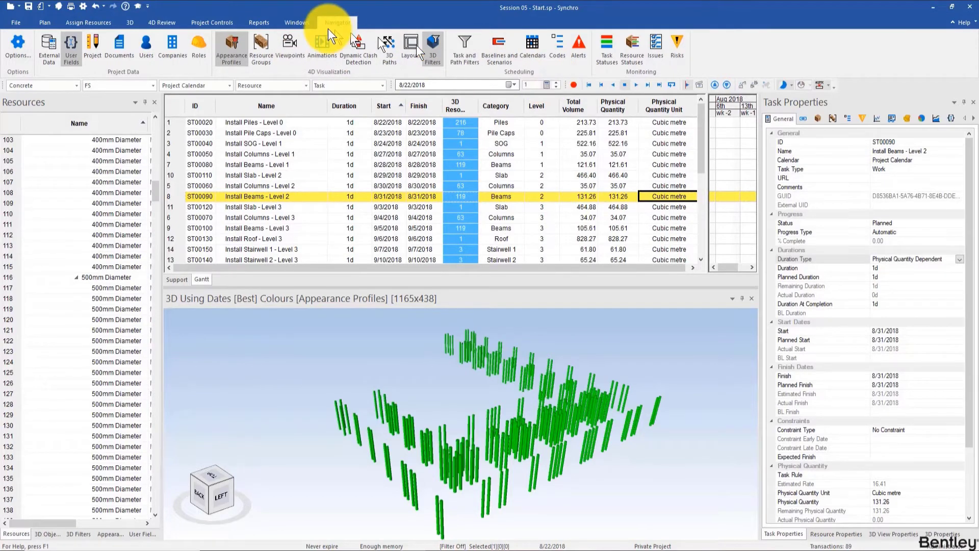
left_click(297, 22)
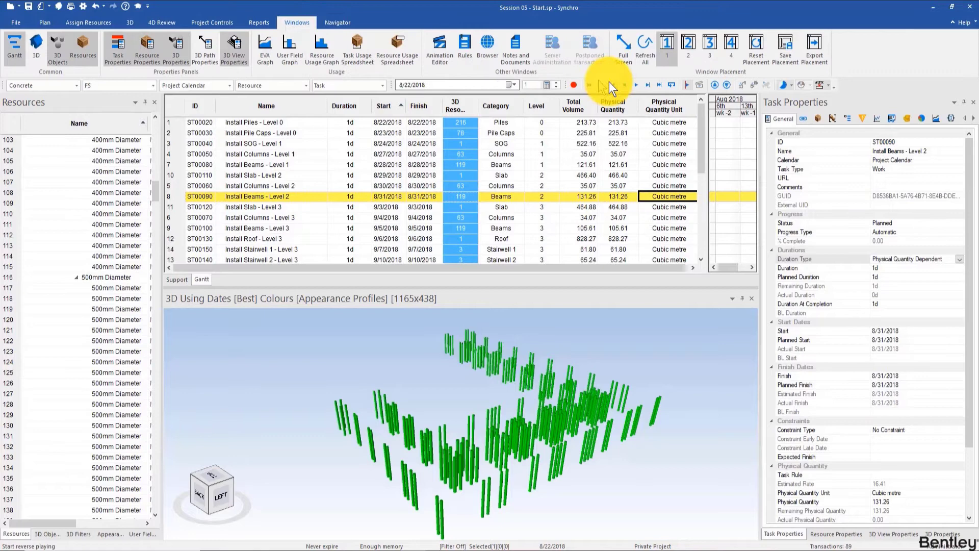
mouse_move(612, 86)
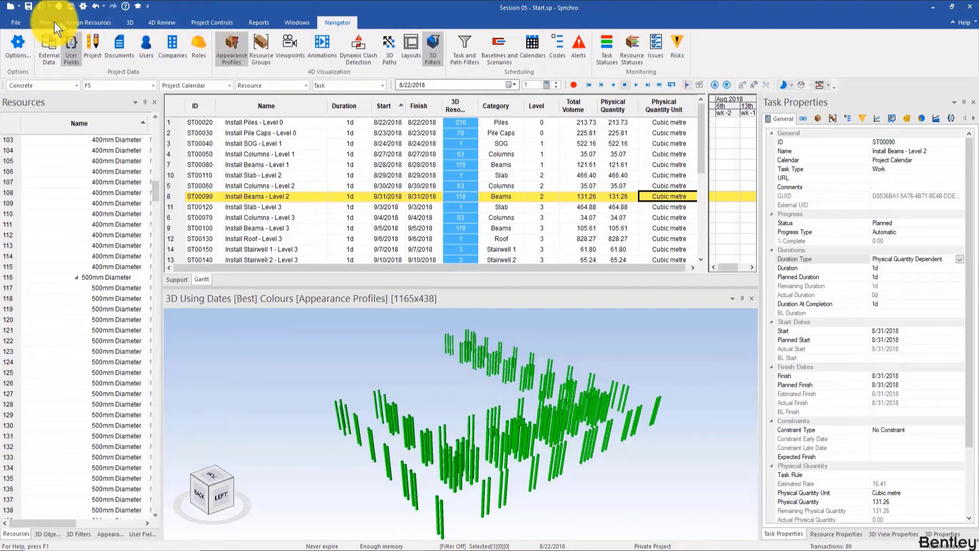
left_click(297, 22)
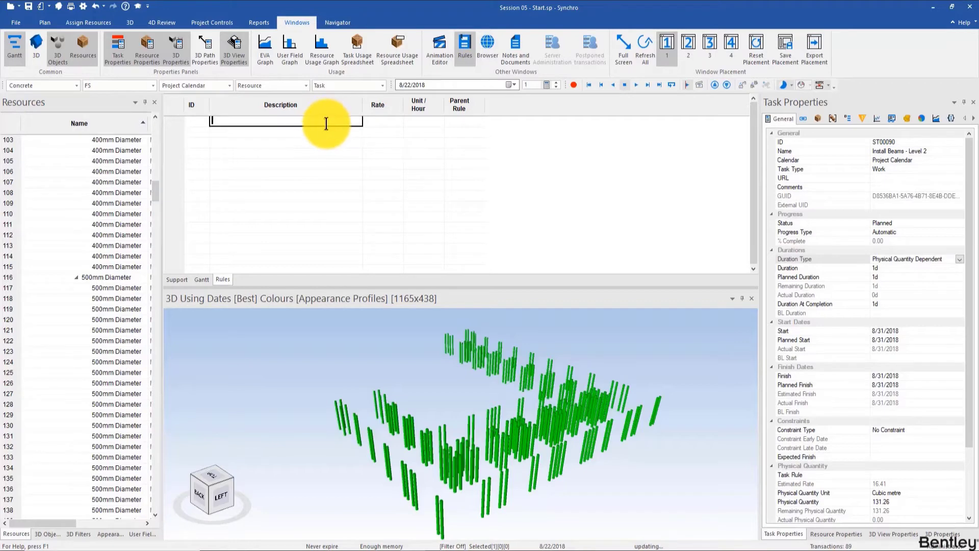
Create a Concrete rule with a Historic Concrete Rate child rule in Cubic metre units.
type("Concrete")
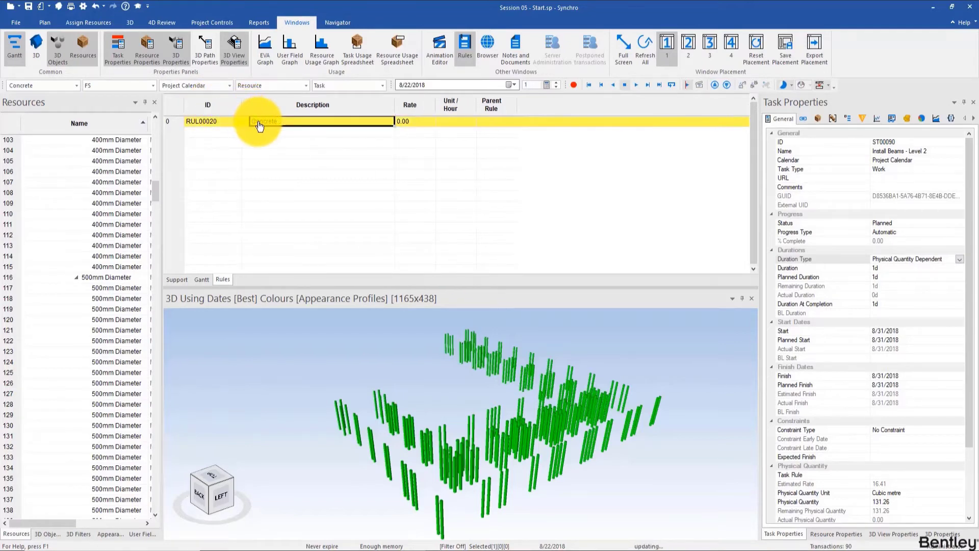
right_click(259, 122)
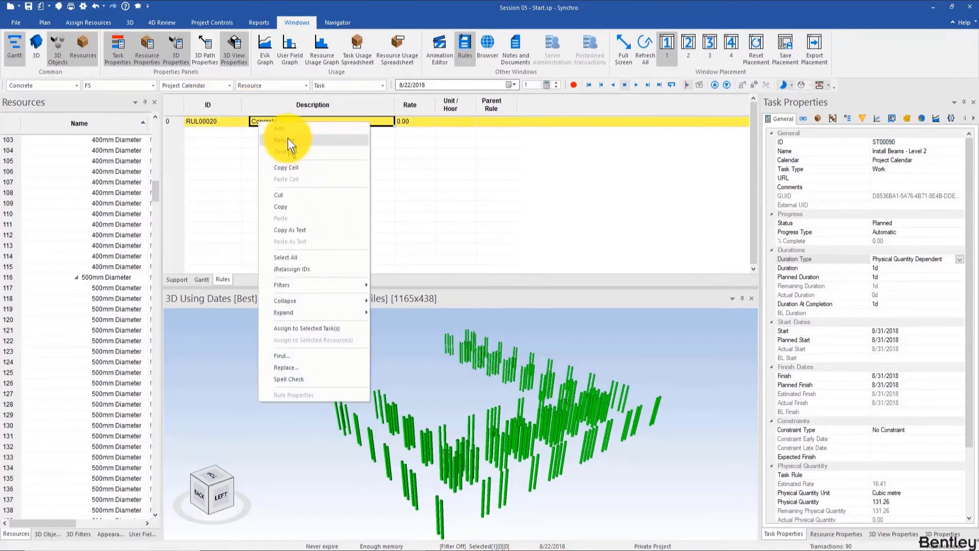
mouse_move(315, 140)
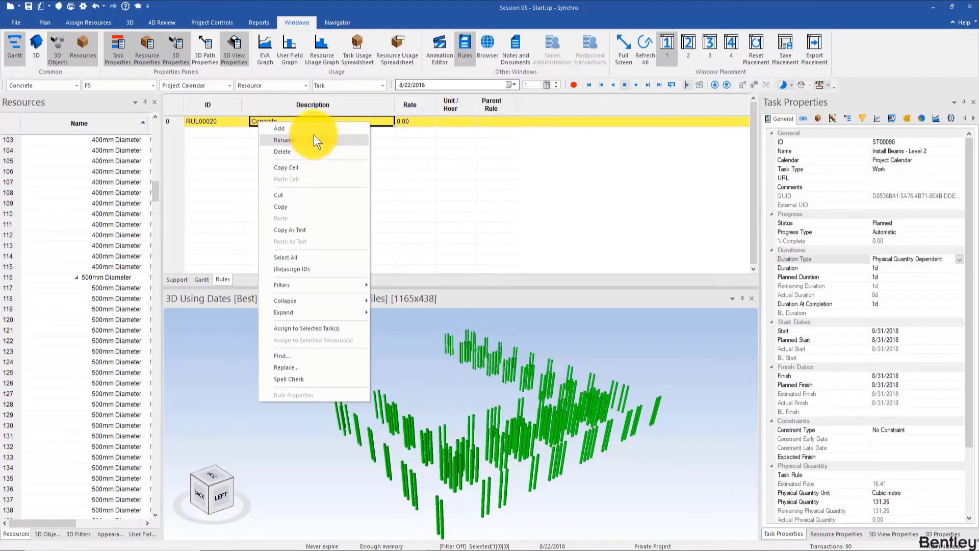
left_click(280, 129)
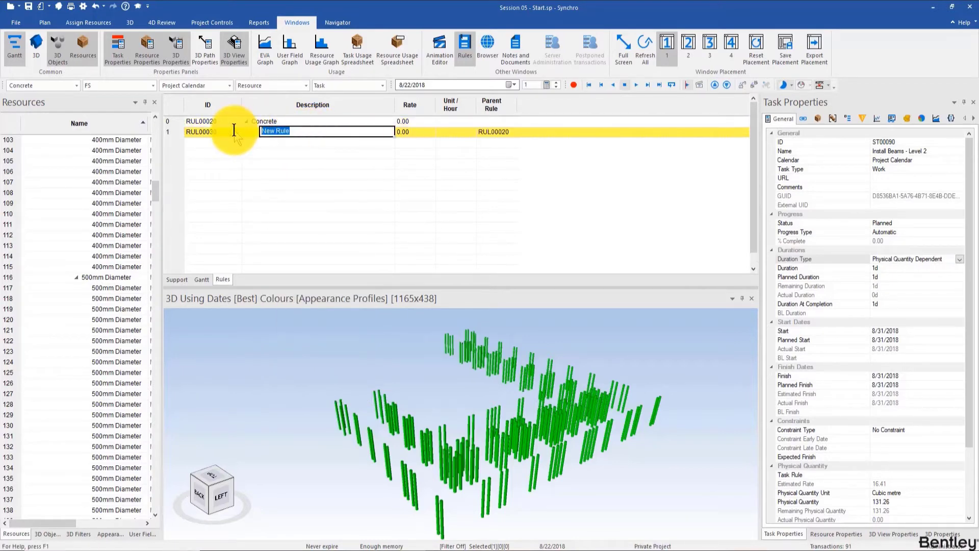
type("Hist")
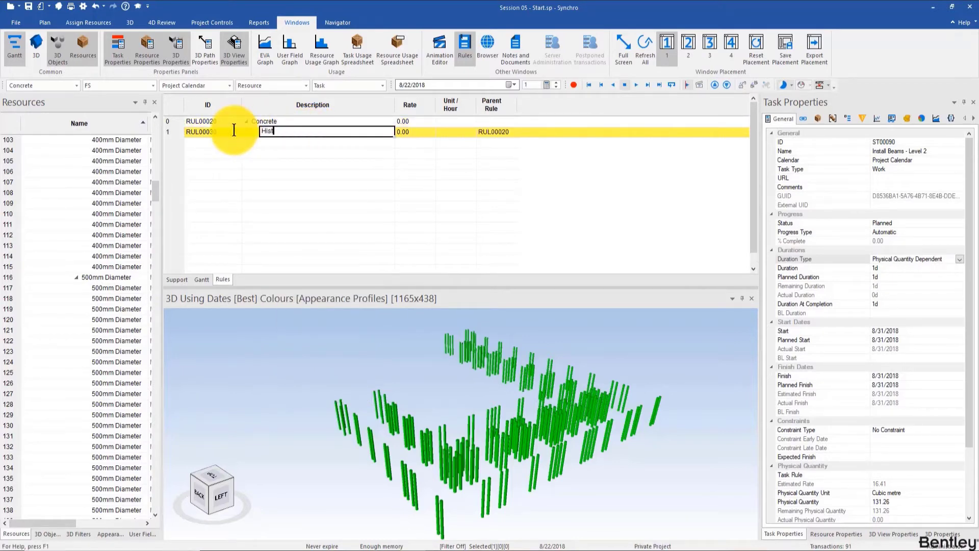
type("Historic Concrete Rate")
left_click(419, 131)
type("10")
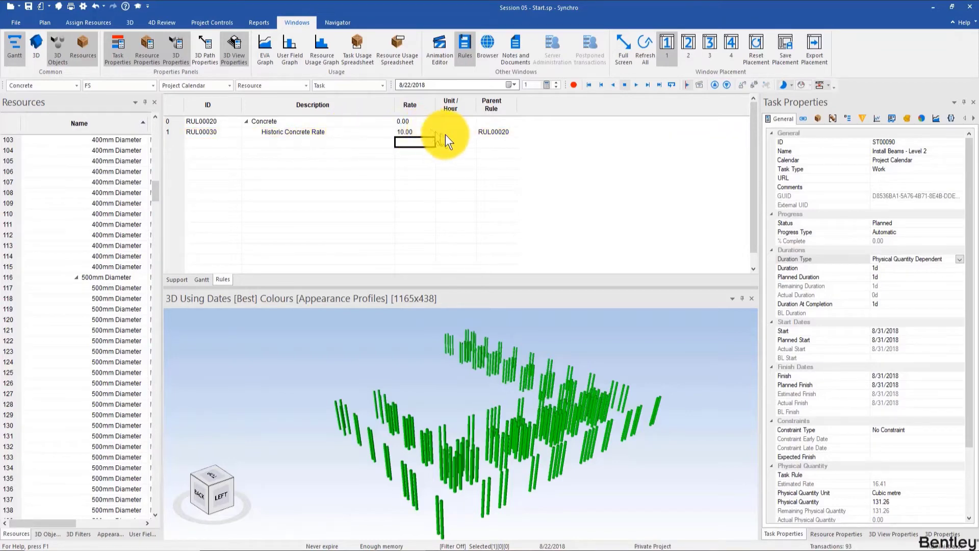
left_click(468, 131)
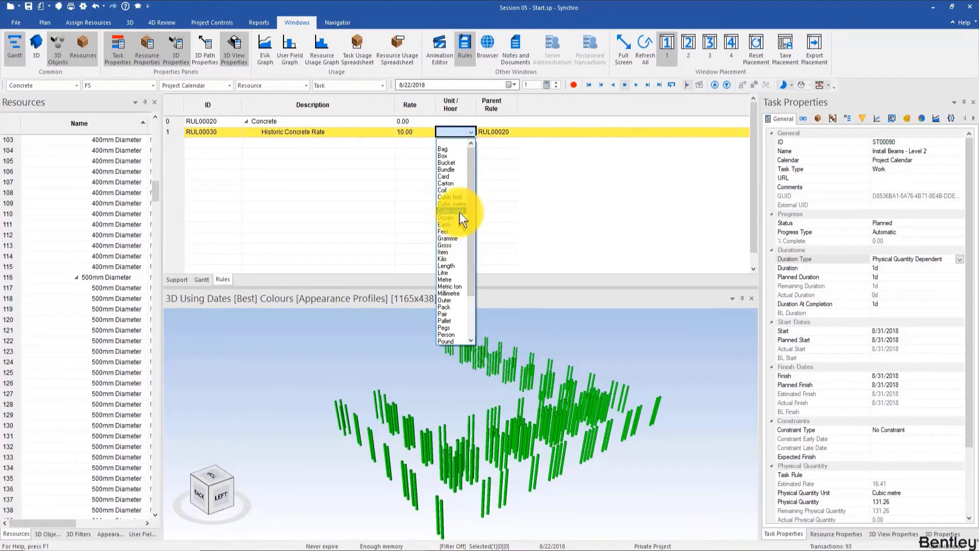
left_click(450, 205)
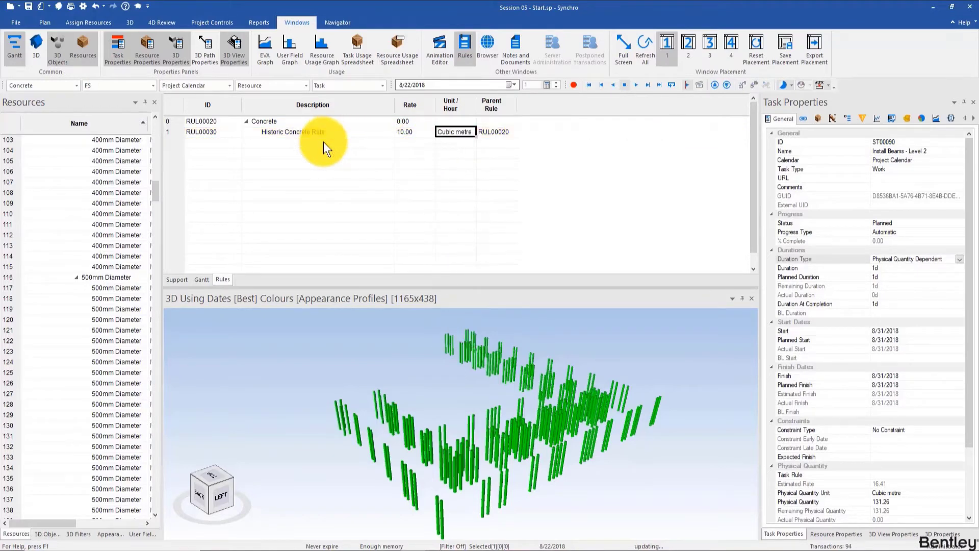
left_click(201, 280)
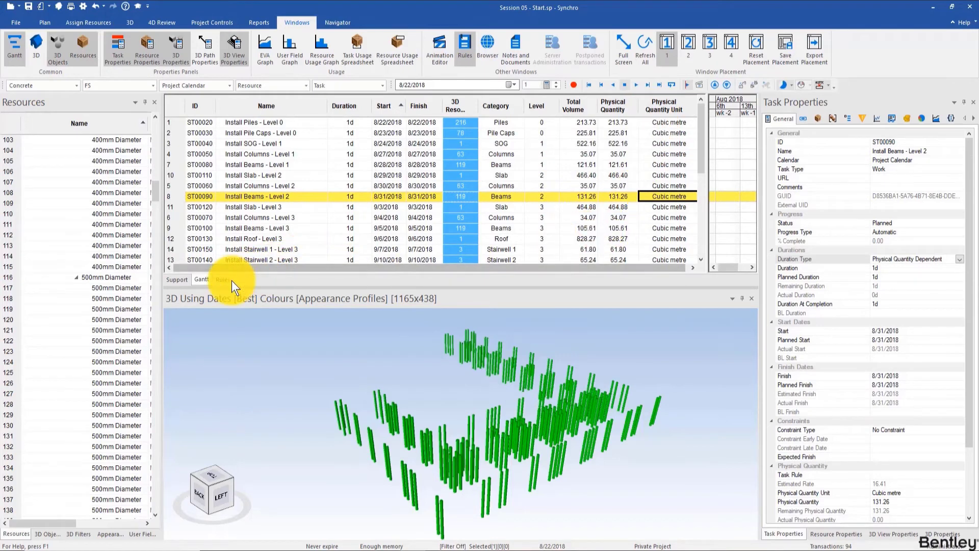
left_click(222, 279)
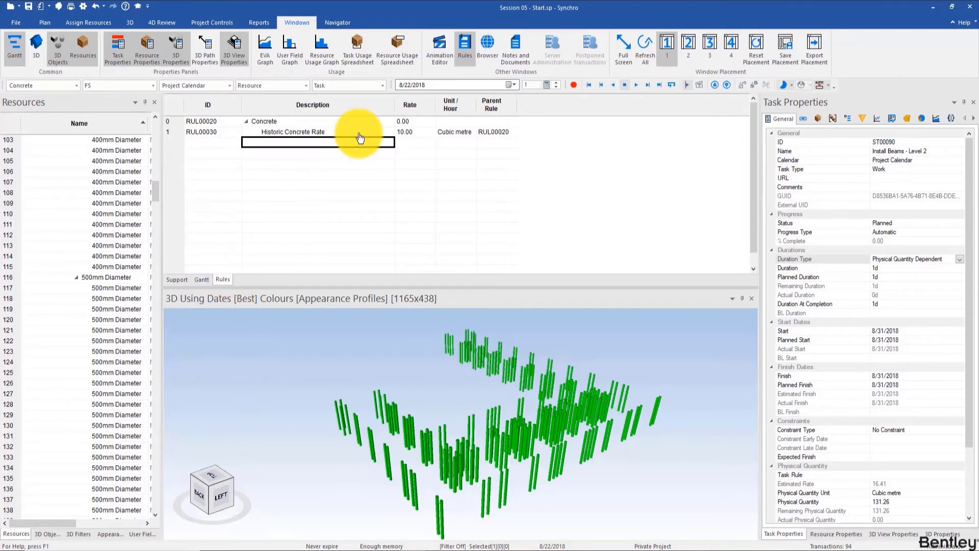
Add an Aggressive Concrete Rate rule under Concrete at 20.00 per Cubic metre.
right_click(312, 121)
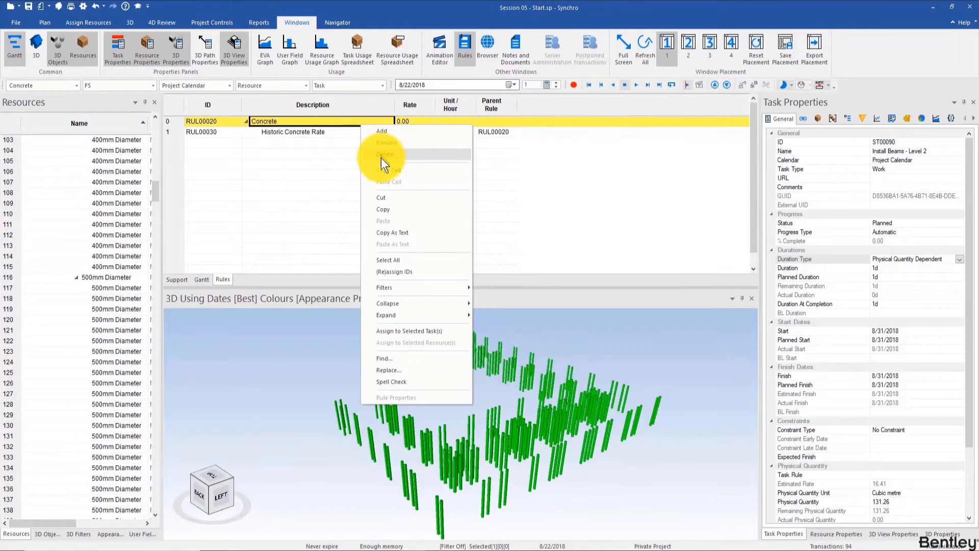
left_click(381, 132)
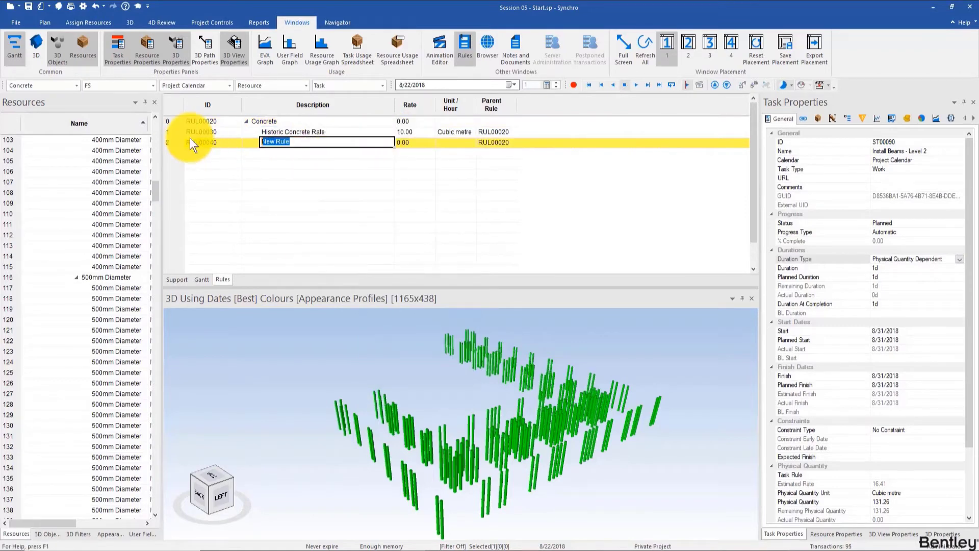
type("Aggressive Conc")
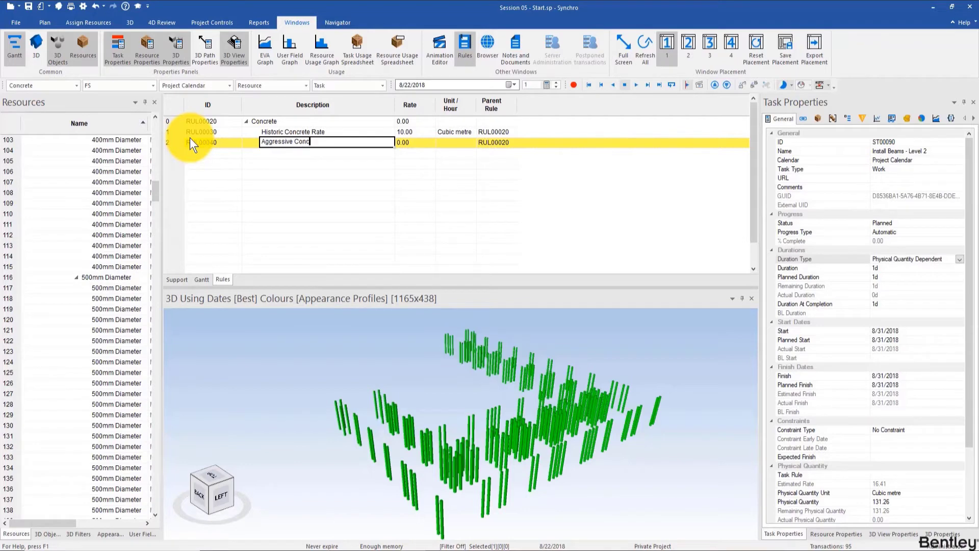
key("enter")
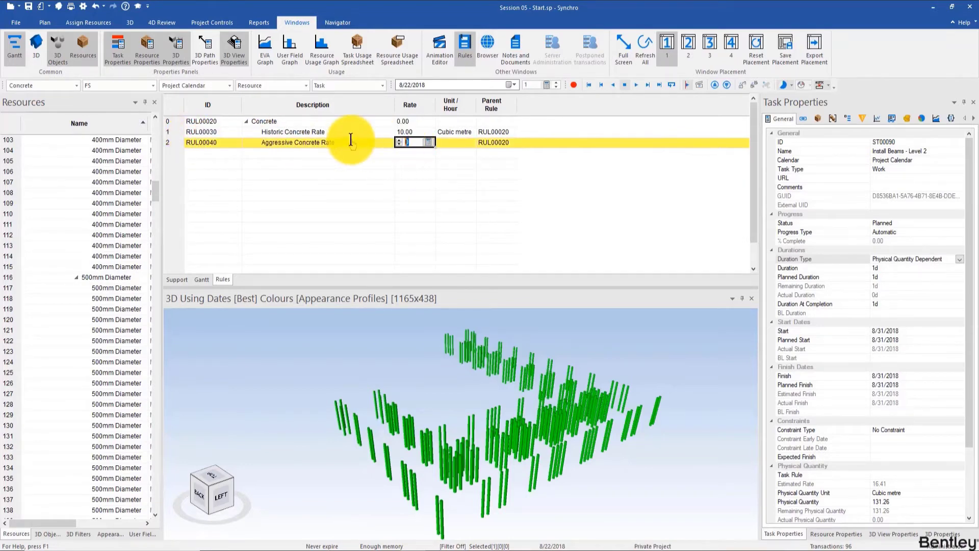
type("20.00")
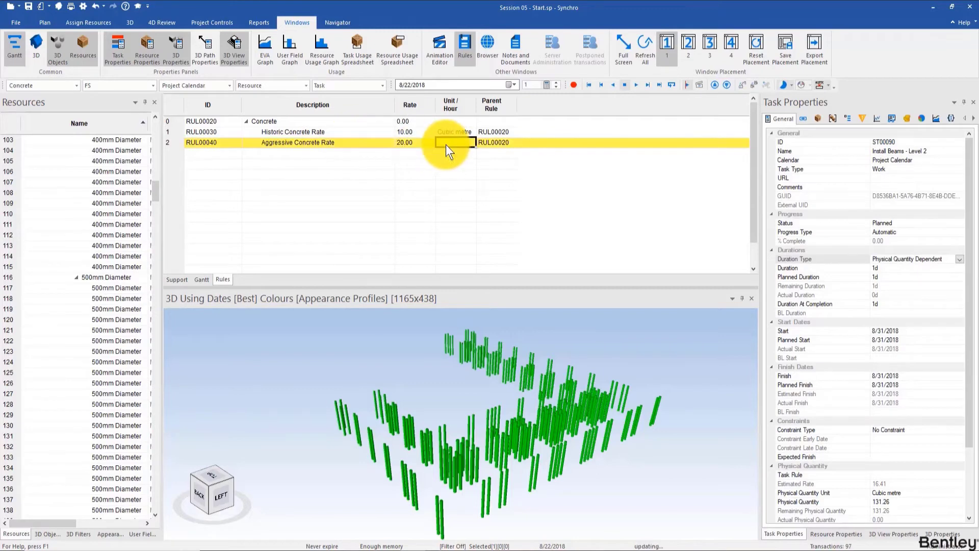
left_click(469, 142)
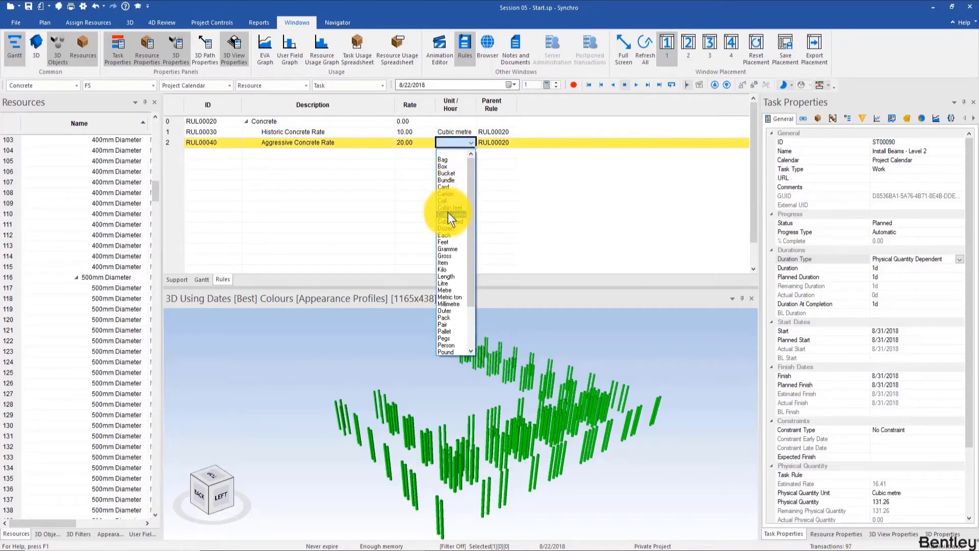
left_click(451, 213)
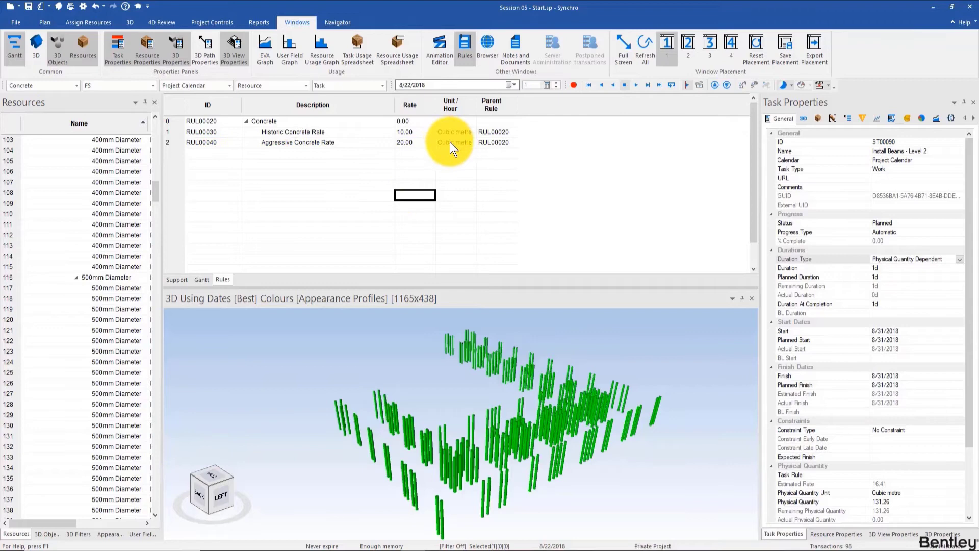
left_click(201, 280)
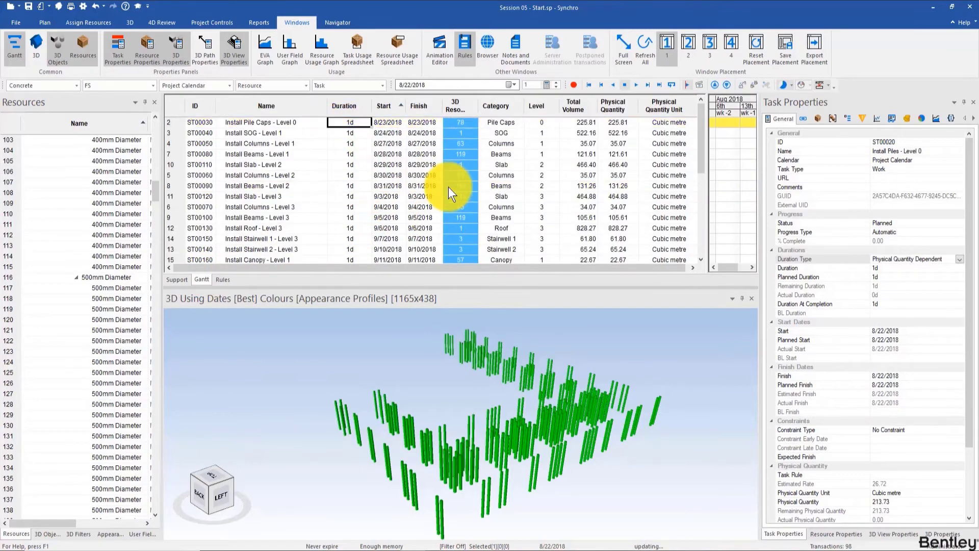
Assign Historic Concrete Rate as Task Rule to all tasks, then undo it.
scroll("down", 3)
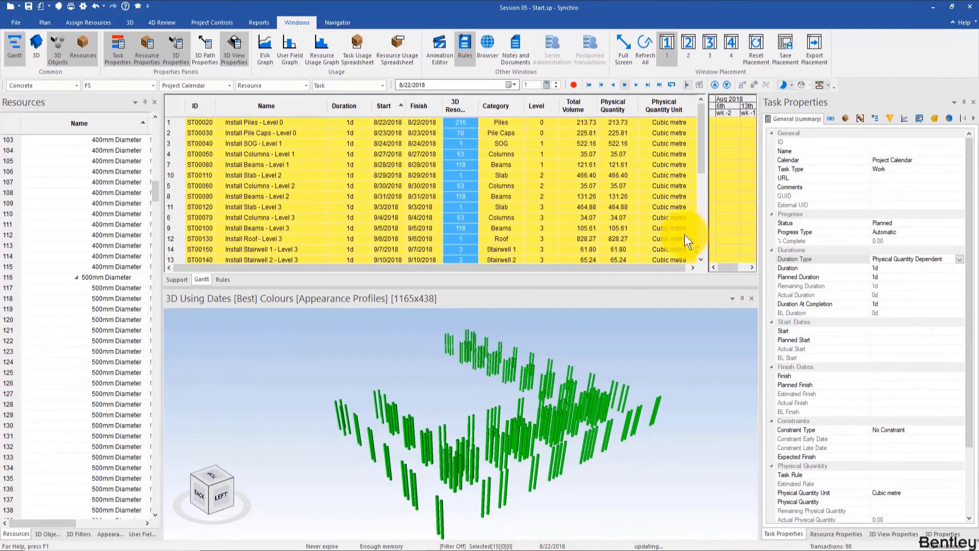
scroll("down", 3)
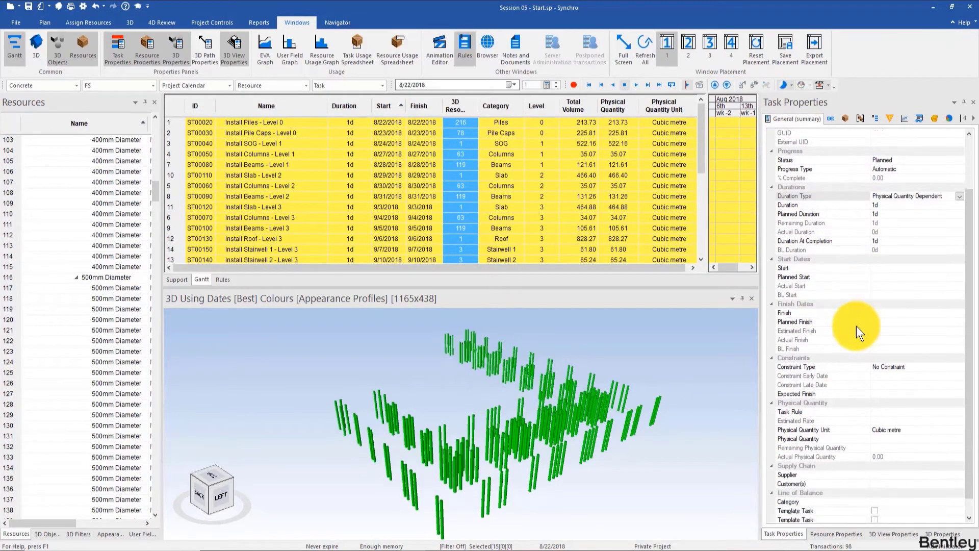
left_click(962, 394)
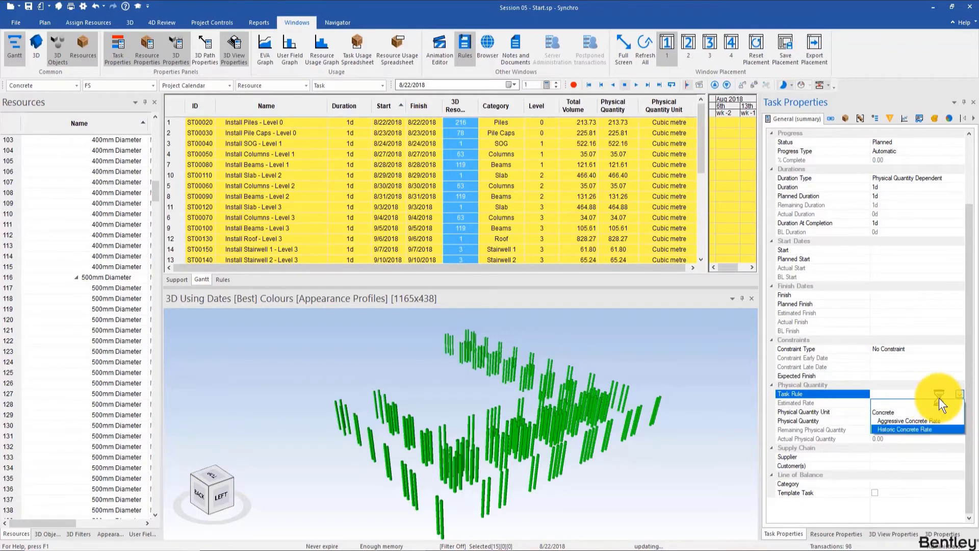
left_click(907, 430)
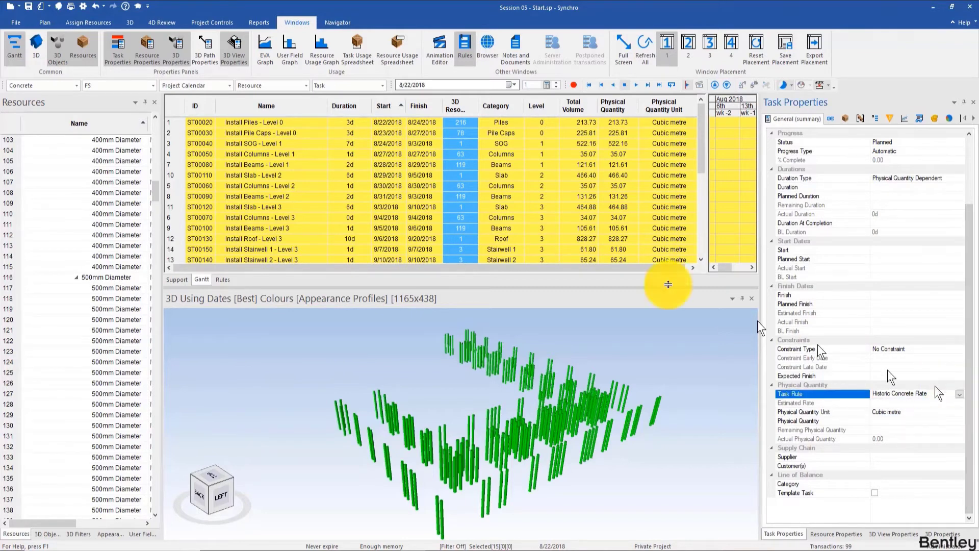
left_click(265, 165)
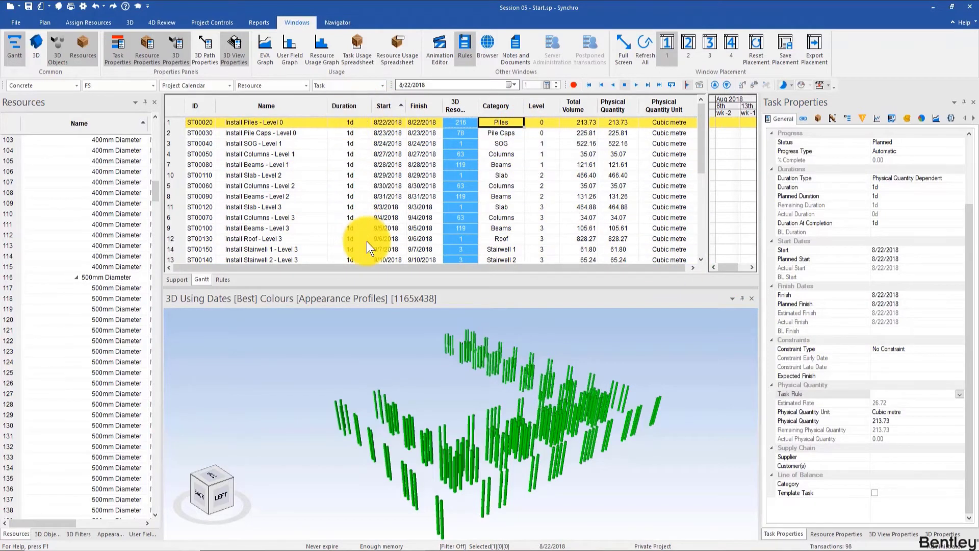
scroll("down", 3)
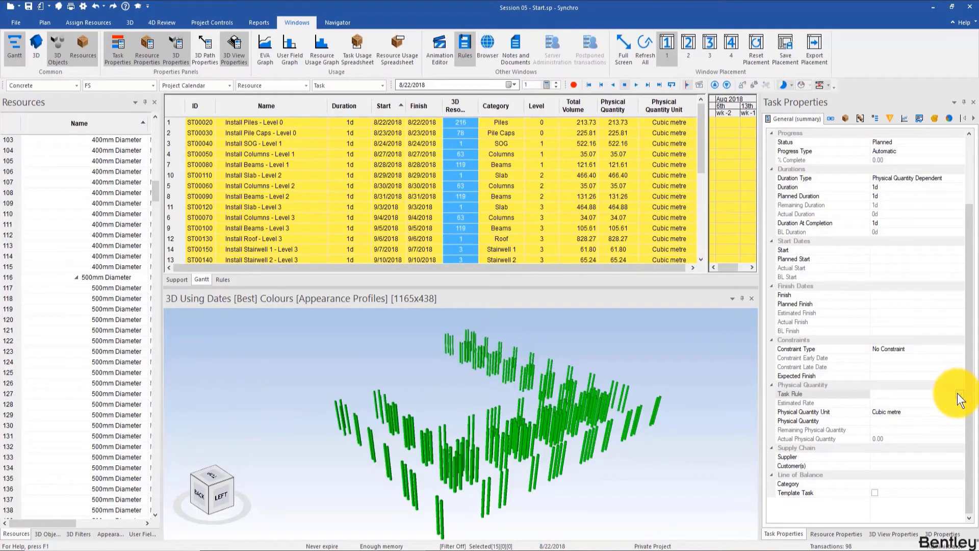
Assign Historic Concrete Rate to all tasks and Aggressive Concrete Rate to SOG, slab and roof tasks.
left_click(961, 394)
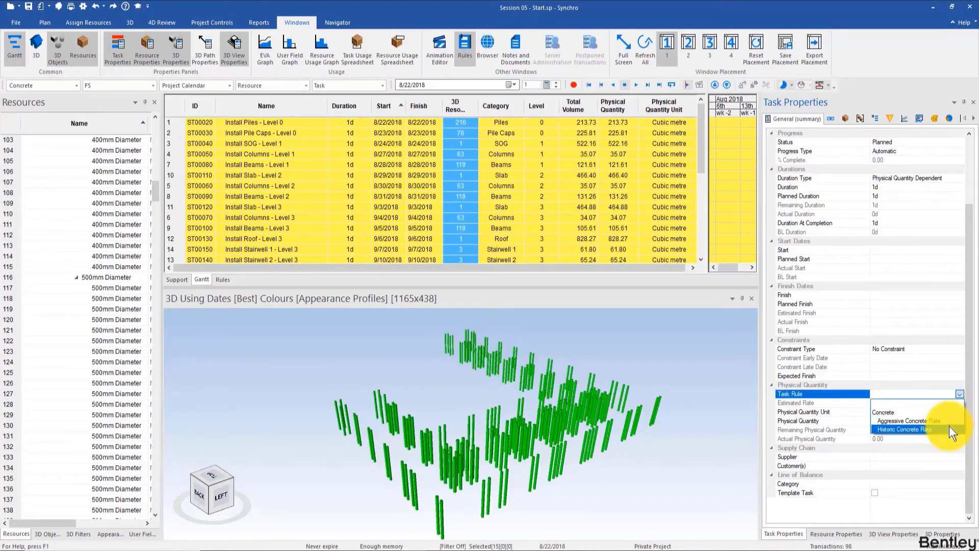
left_click(912, 429)
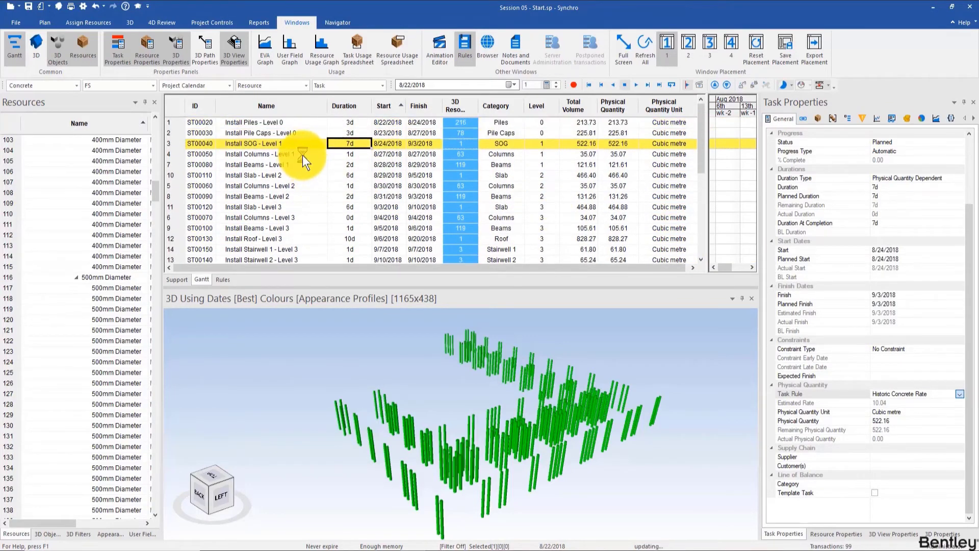
left_click(265, 154)
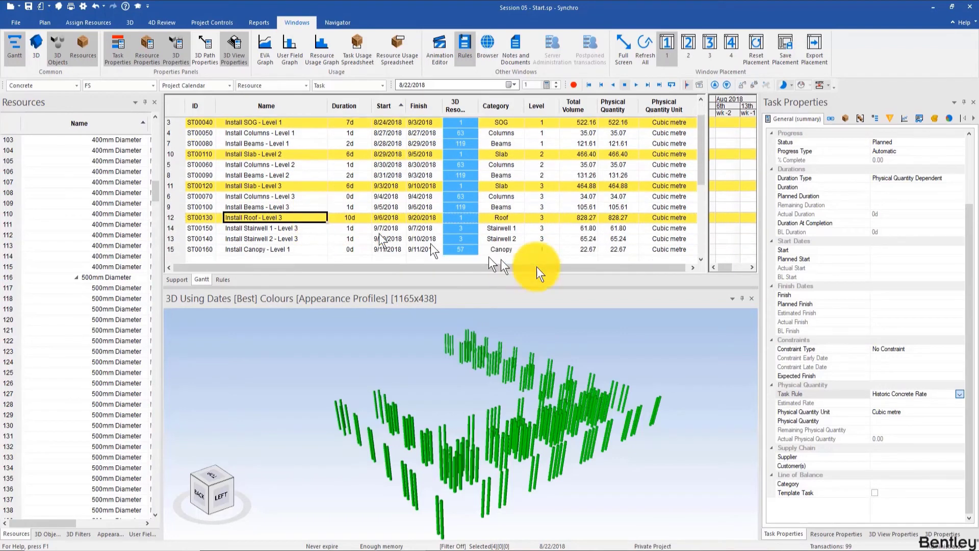
left_click(970, 394)
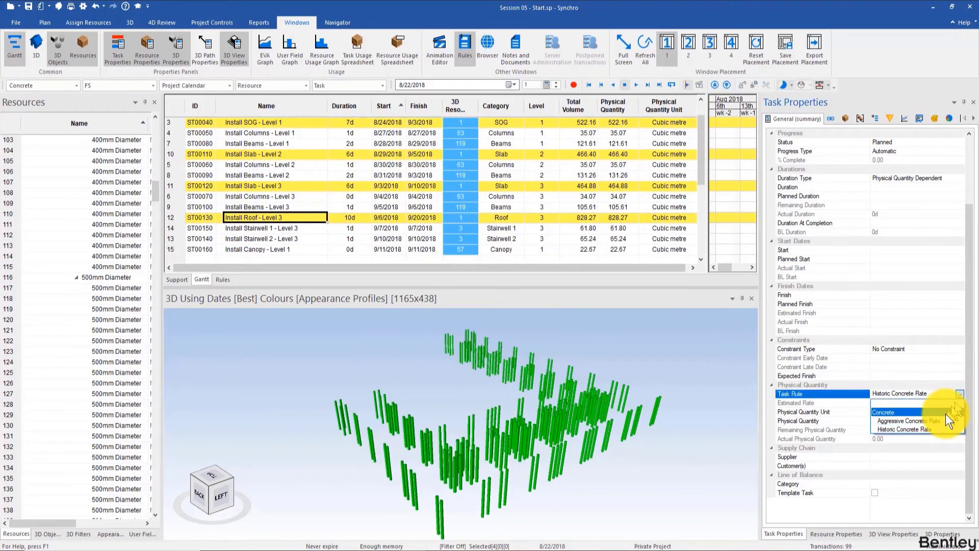
mouse_move(912, 421)
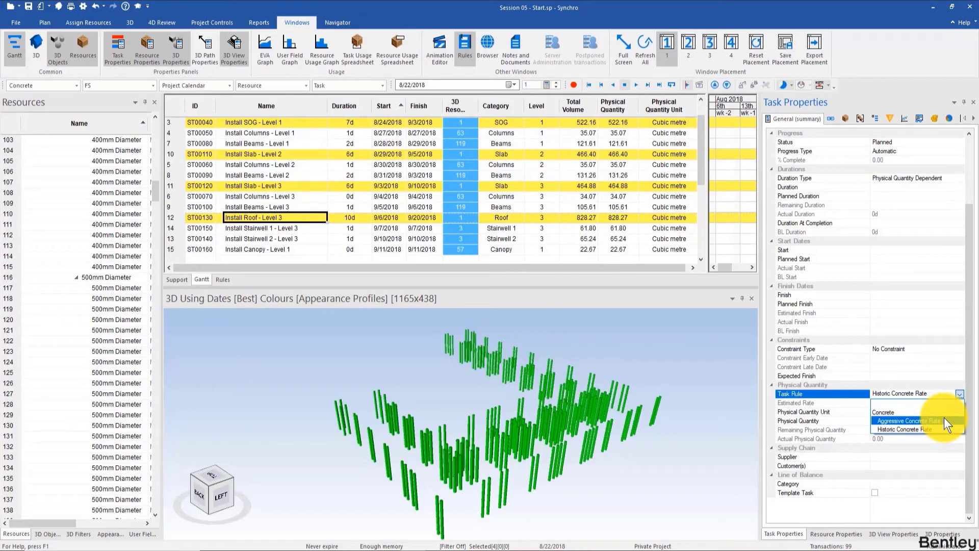
left_click(906, 420)
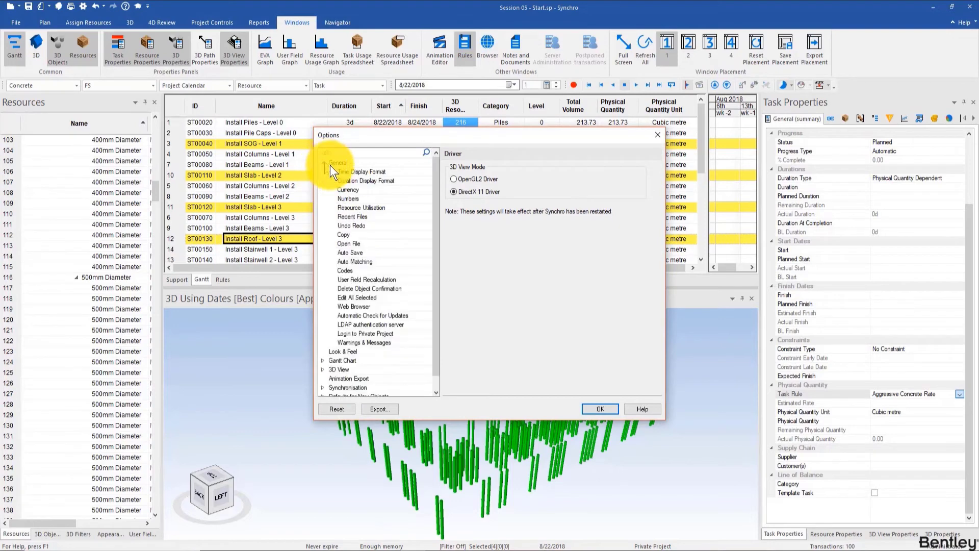
Set the Duration Display Format to Days/Hours/Minutes and confirm.
left_click(366, 181)
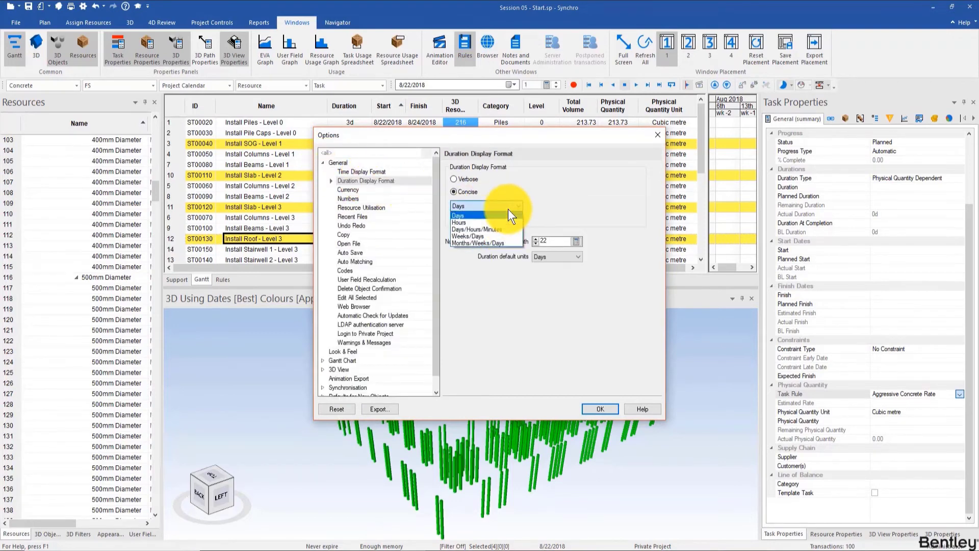
mouse_move(485, 230)
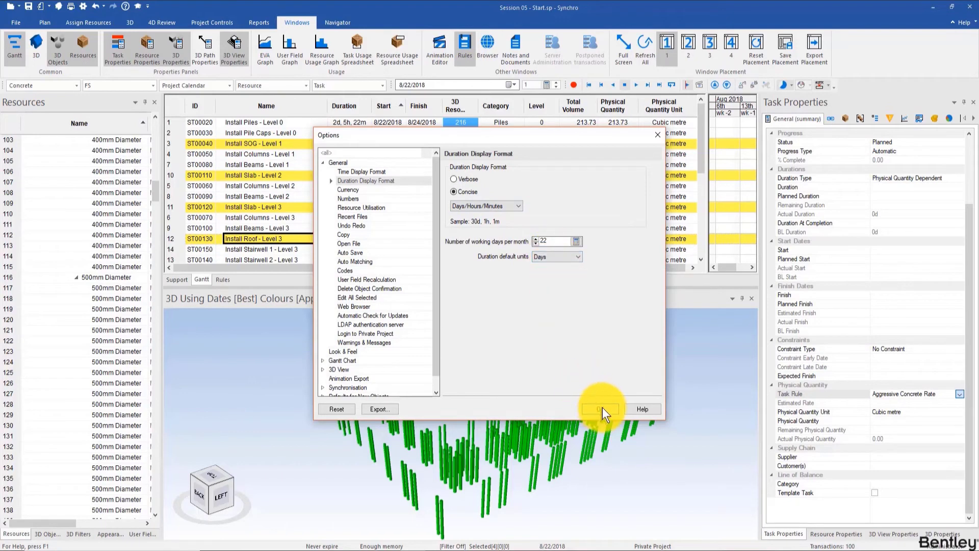
left_click(599, 409)
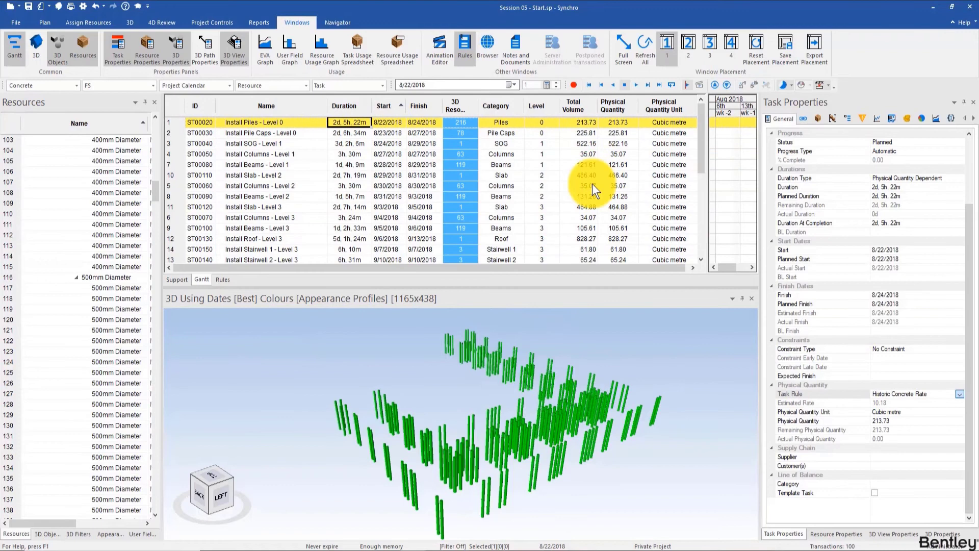
mouse_move(400, 211)
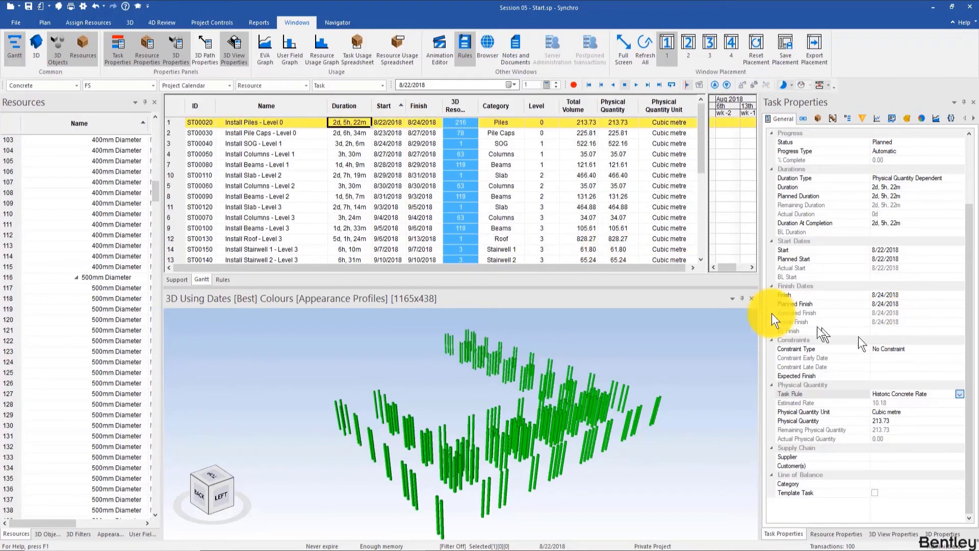
left_click(348, 122)
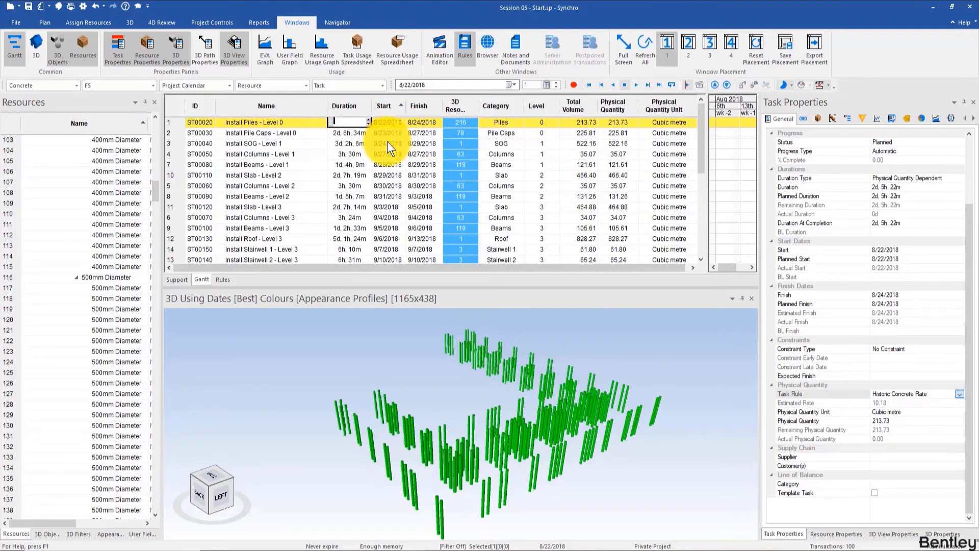
type("3")
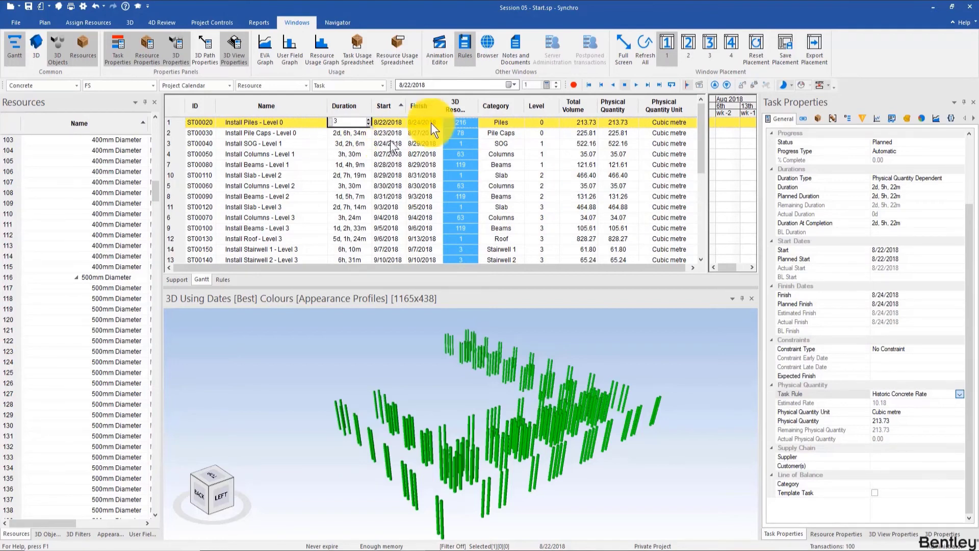
mouse_move(624, 131)
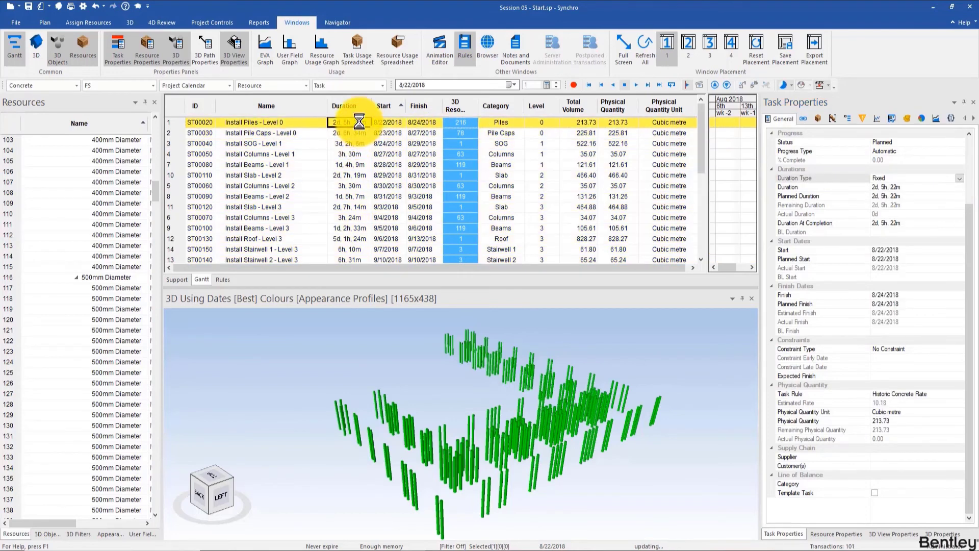
Give Install Piles - Level 0 a 3-day duration in the Duration cell.
left_click(265, 133)
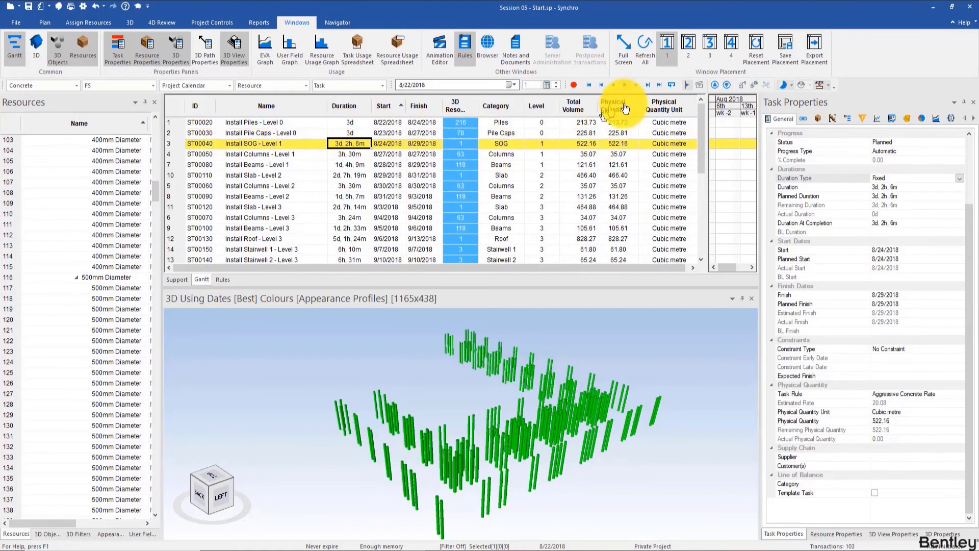
mouse_move(627, 233)
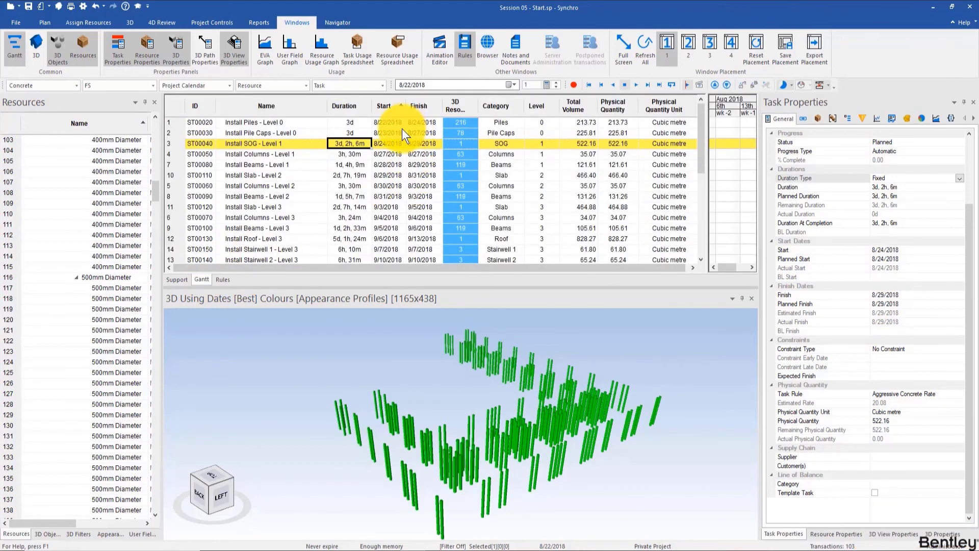
mouse_move(380, 181)
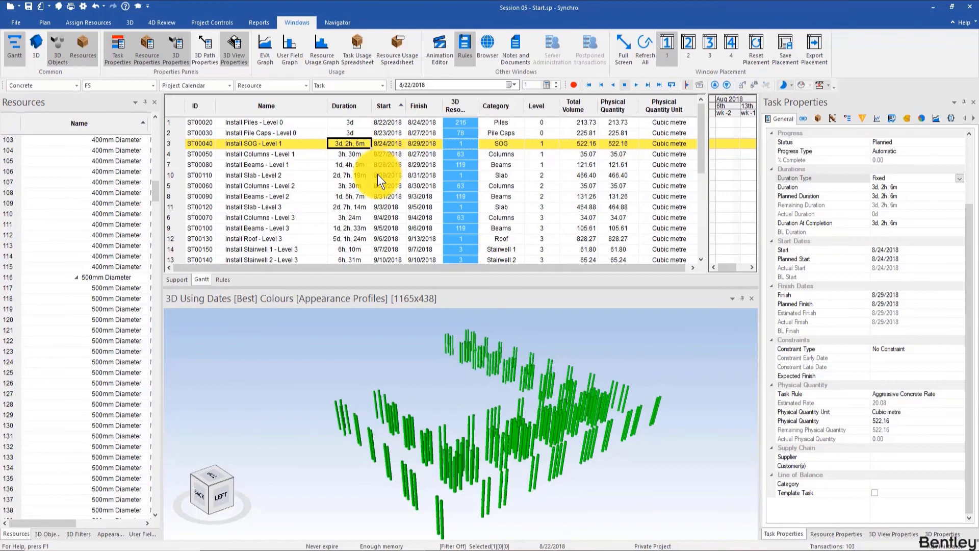